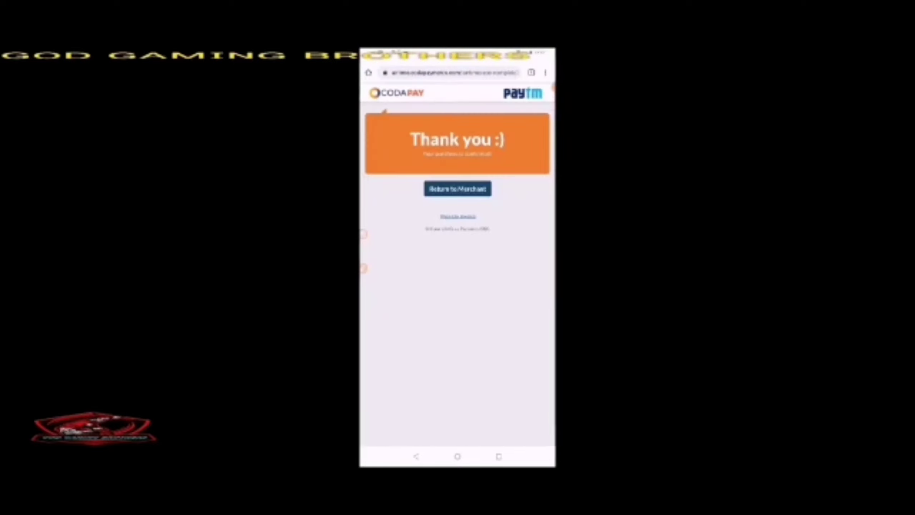
# Return to the merchant from Codapay's thank-you page, reopening Free Fire.
pyautogui.click(458, 188)
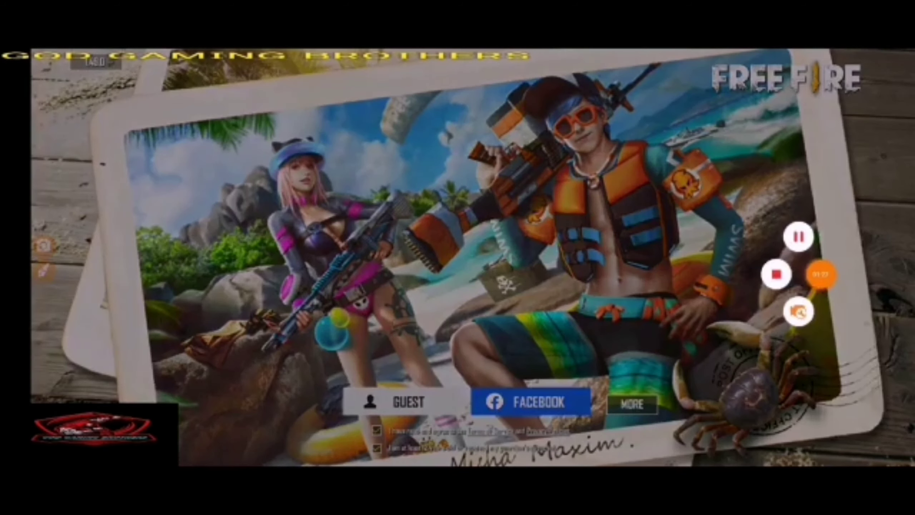
# Log in via Facebook with the previously linked account and enter the lobby.
pyautogui.click(538, 402)
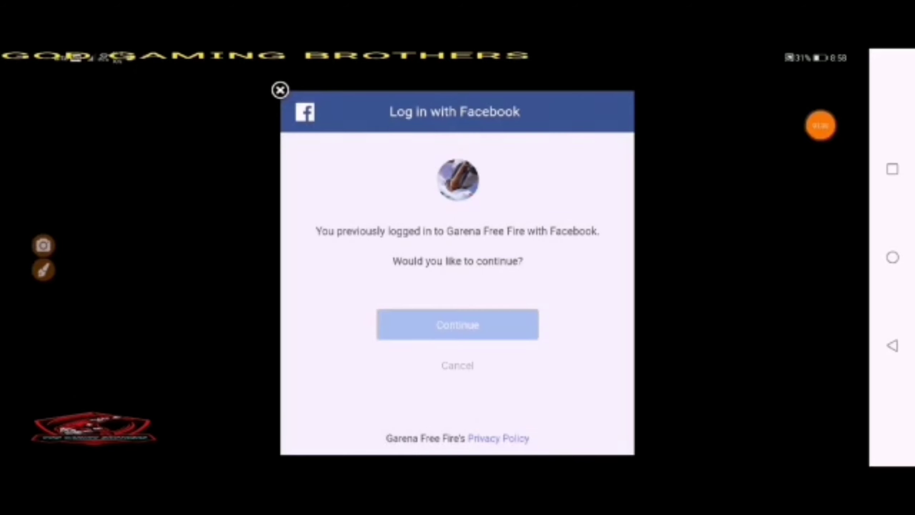
pyautogui.click(458, 324)
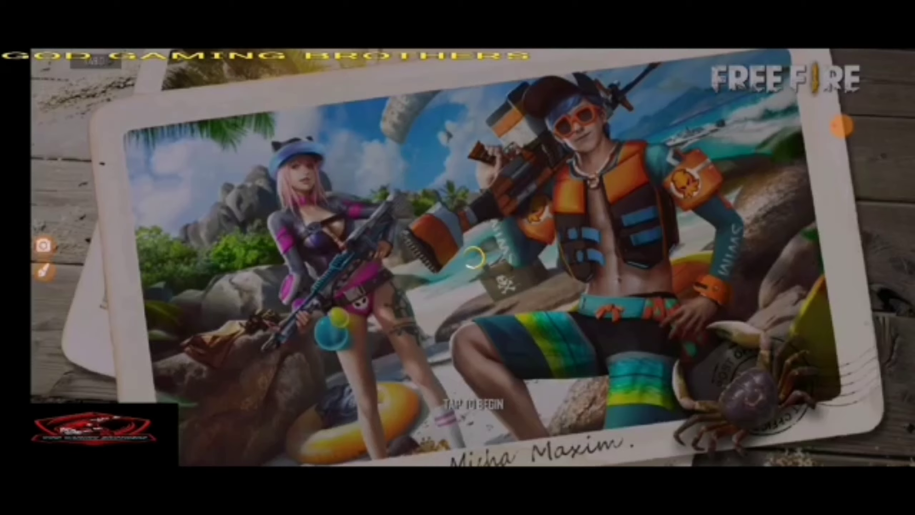
pyautogui.click(472, 261)
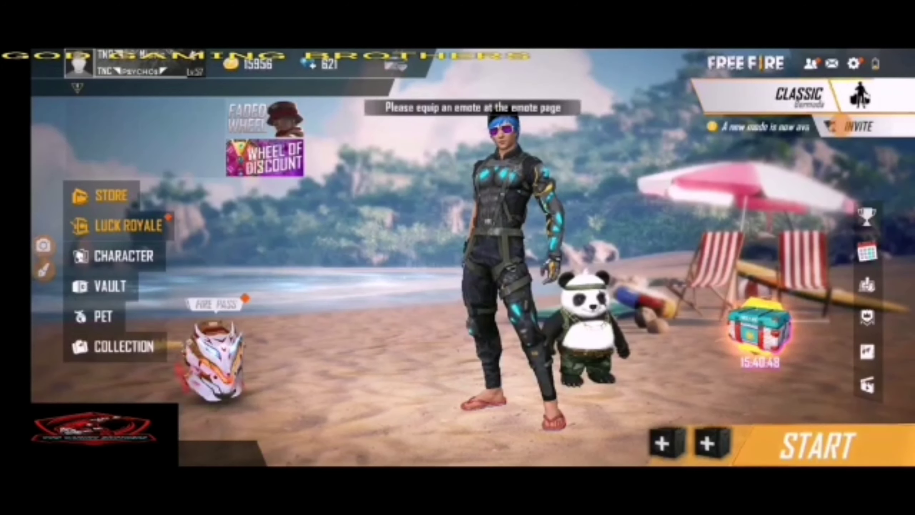
pyautogui.click(482, 245)
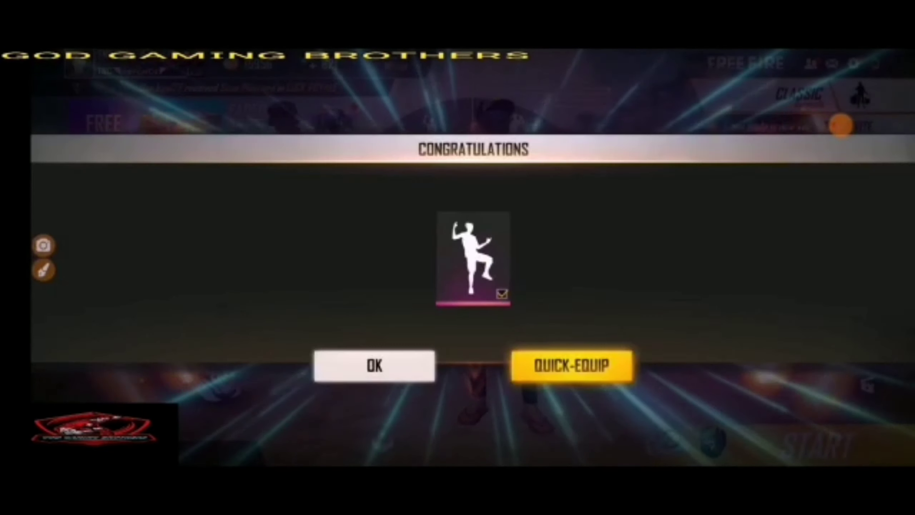
# Accept the Bring It On emote, view it in Collection > Emote, then return to the lobby.
pyautogui.click(374, 366)
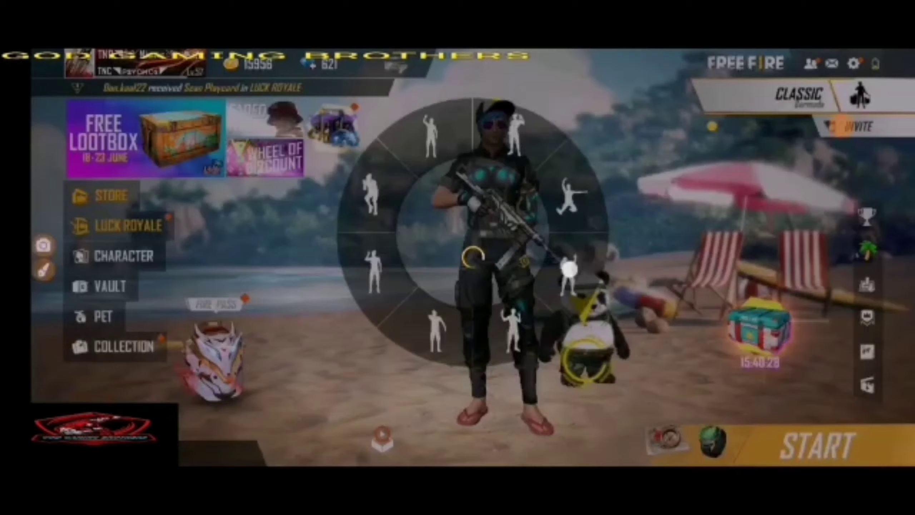
pyautogui.click(121, 347)
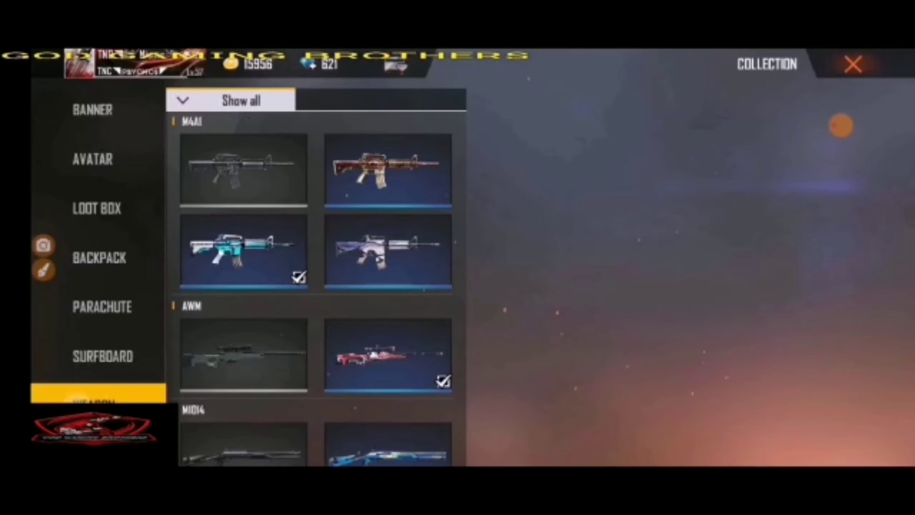
pyautogui.click(91, 352)
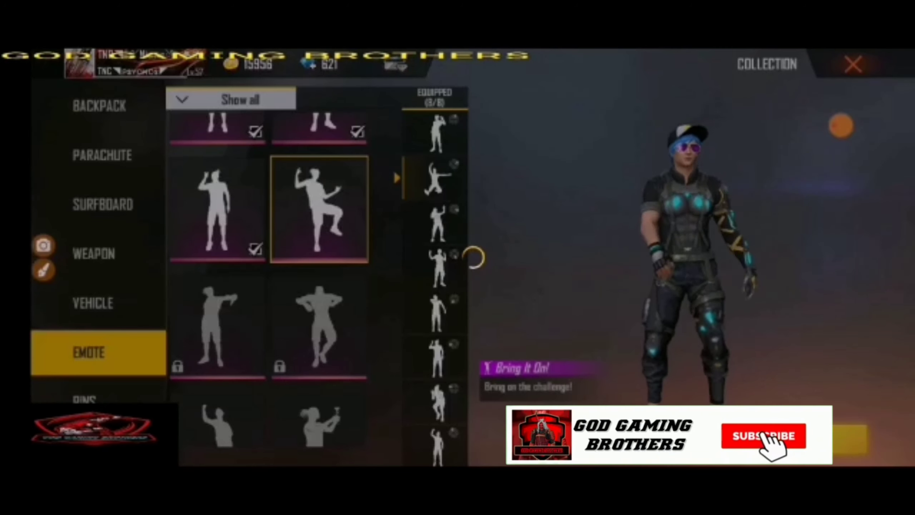
pyautogui.click(851, 63)
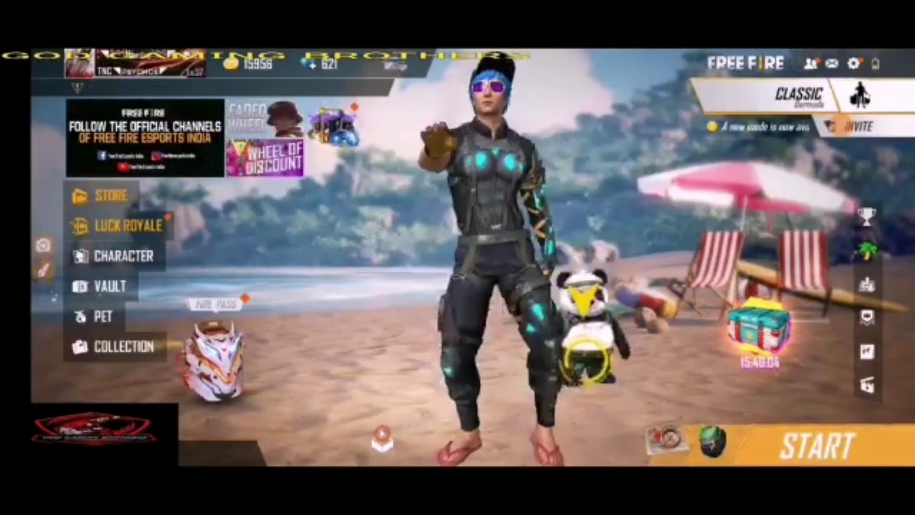
# Check the friend requests list and the Controls settings, then leave settings.
pyautogui.click(812, 63)
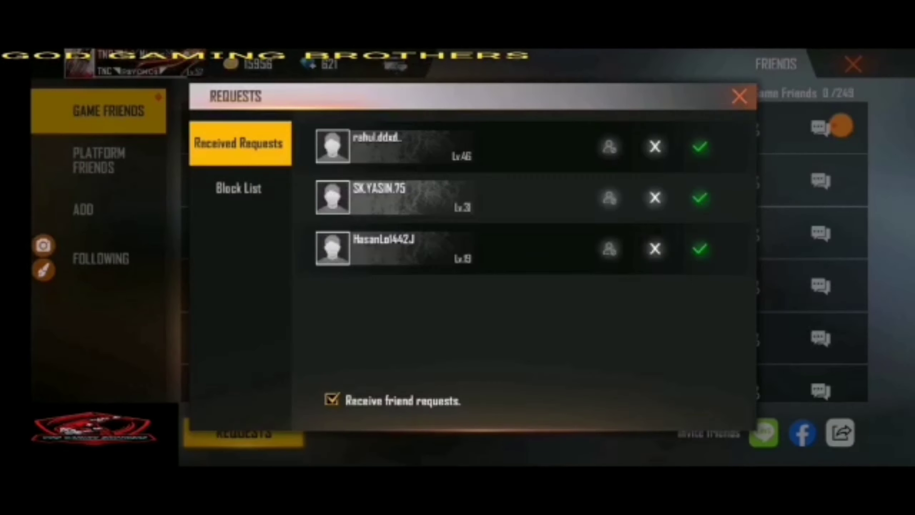
pyautogui.click(701, 252)
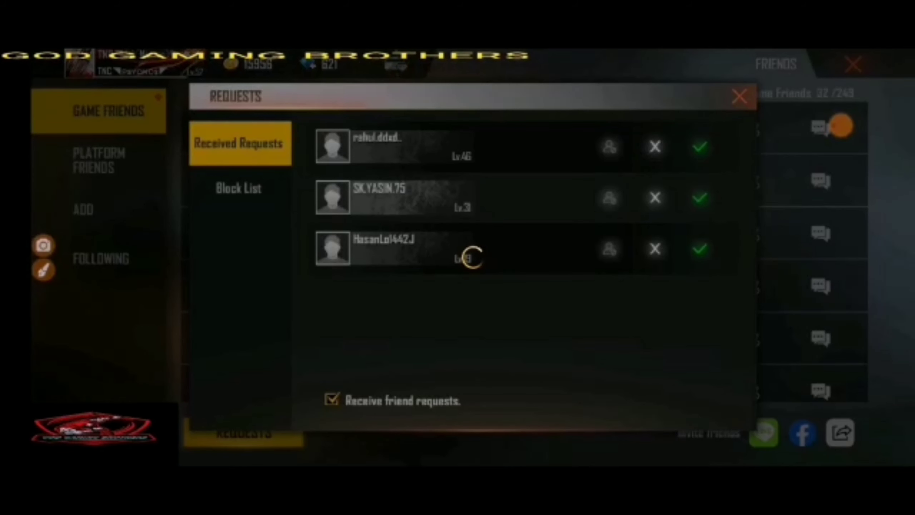
pyautogui.click(740, 96)
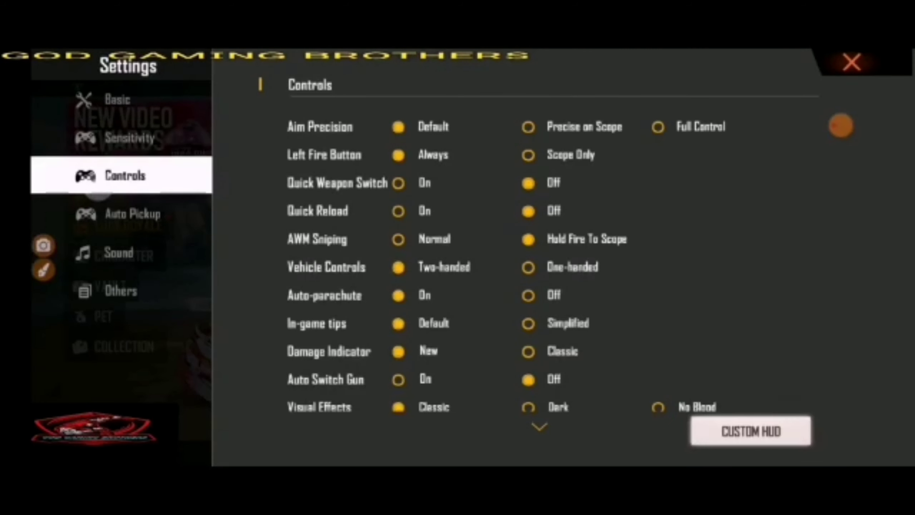
pyautogui.click(851, 63)
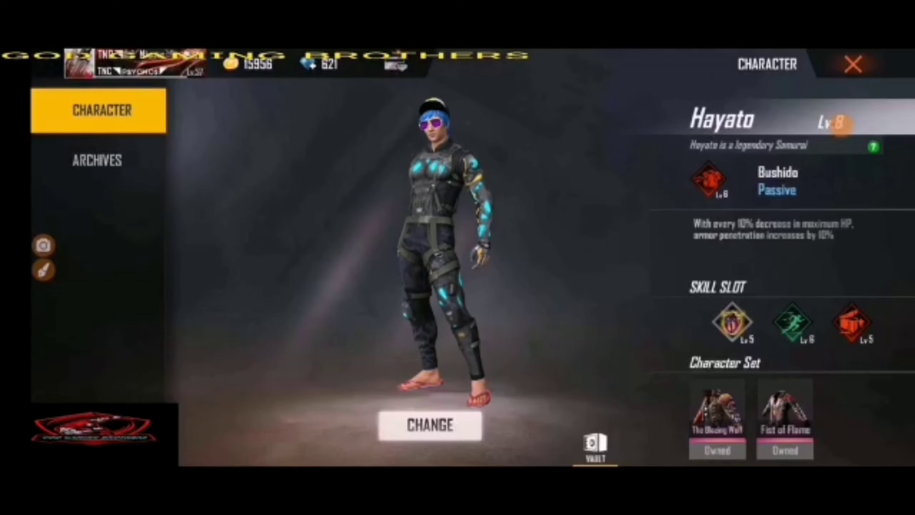
# Buy Alok for 499 diamonds, quick-equip him and return to the lobby.
pyautogui.click(430, 425)
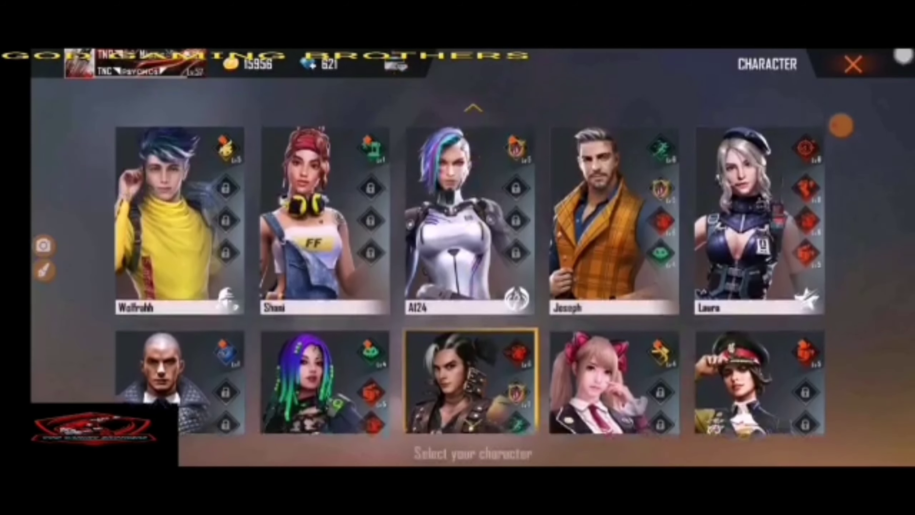
pyautogui.scroll(-3)
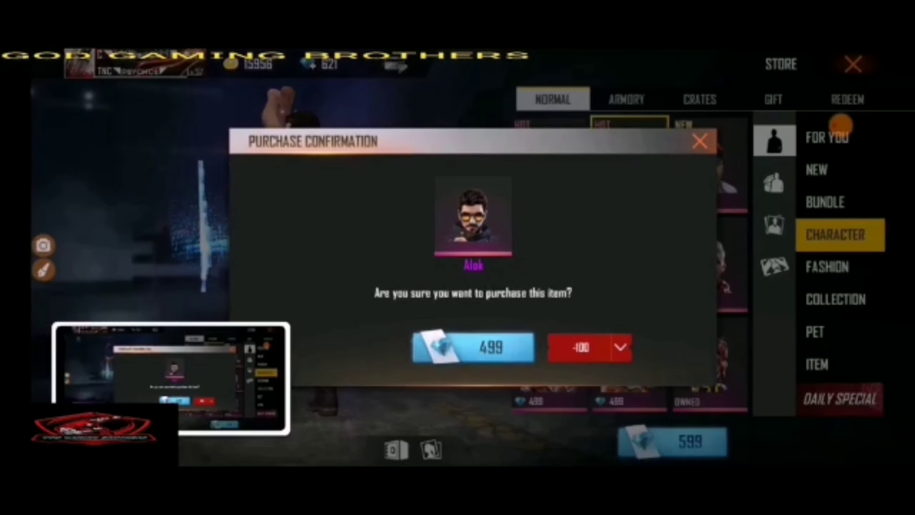
pyautogui.click(479, 349)
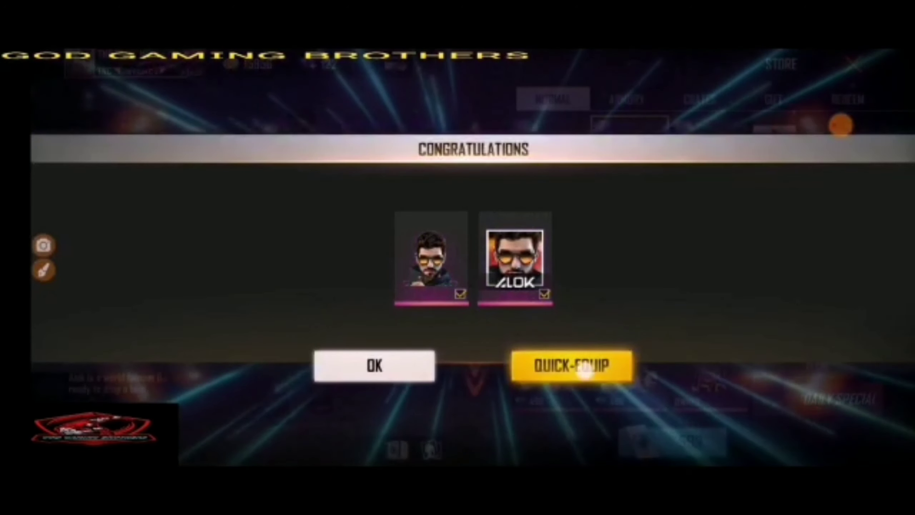
pyautogui.click(576, 367)
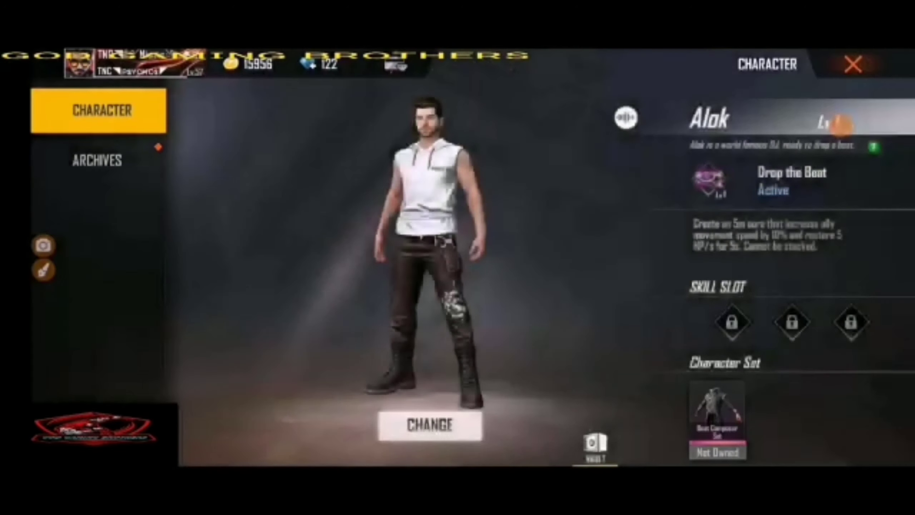
pyautogui.click(851, 65)
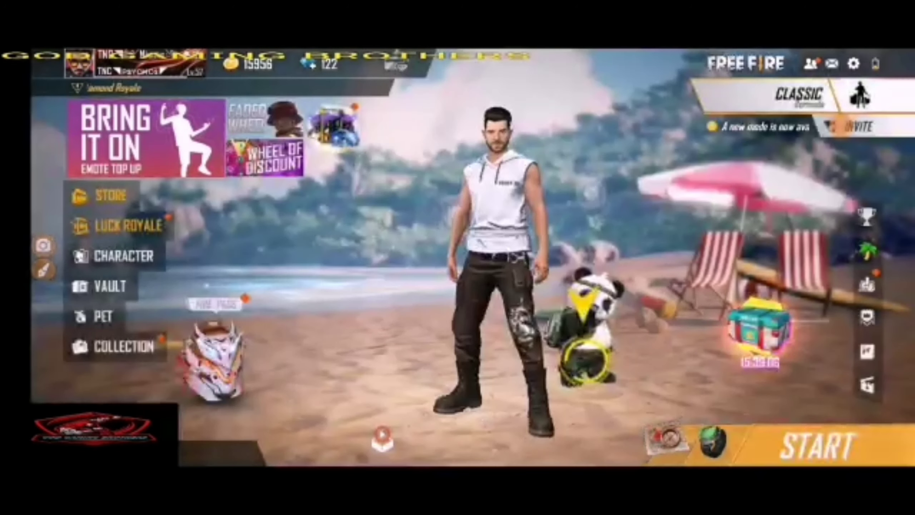
# Use the Character Lvl. 8 Card from the vault's Others tab on Alok.
pyautogui.click(106, 287)
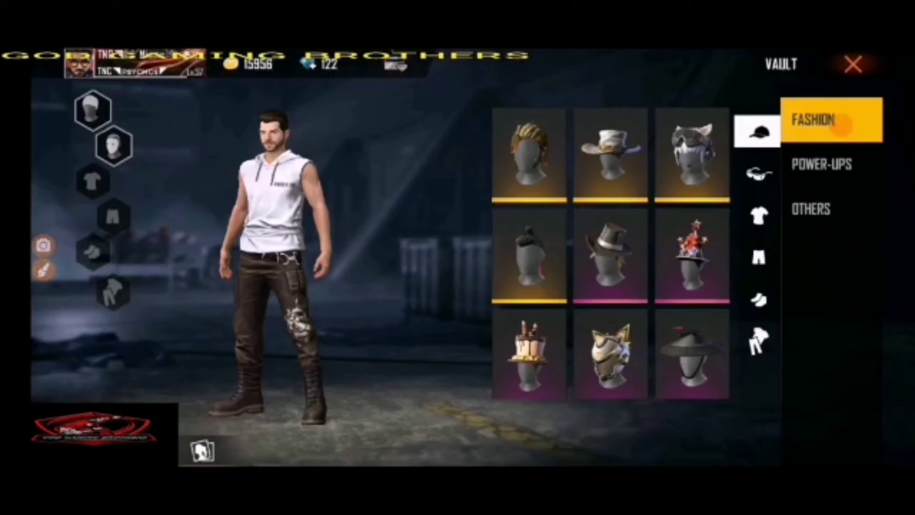
pyautogui.click(813, 210)
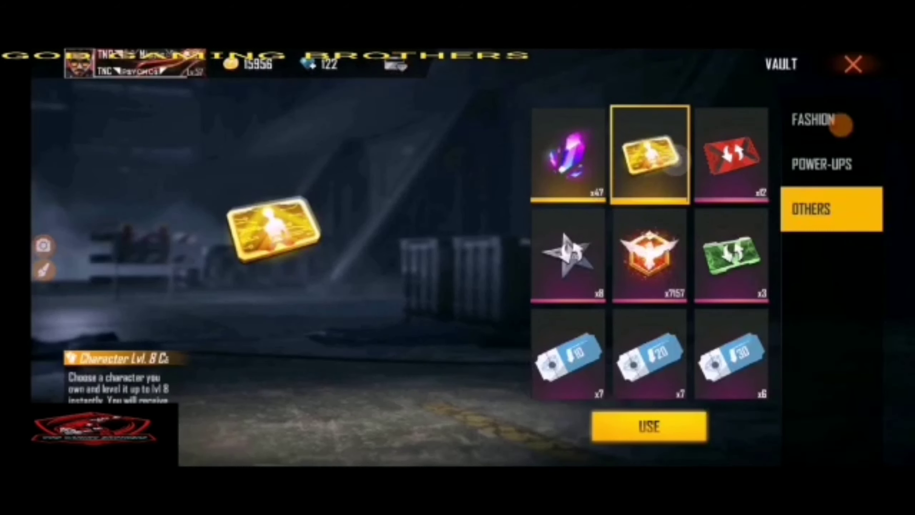
pyautogui.click(817, 126)
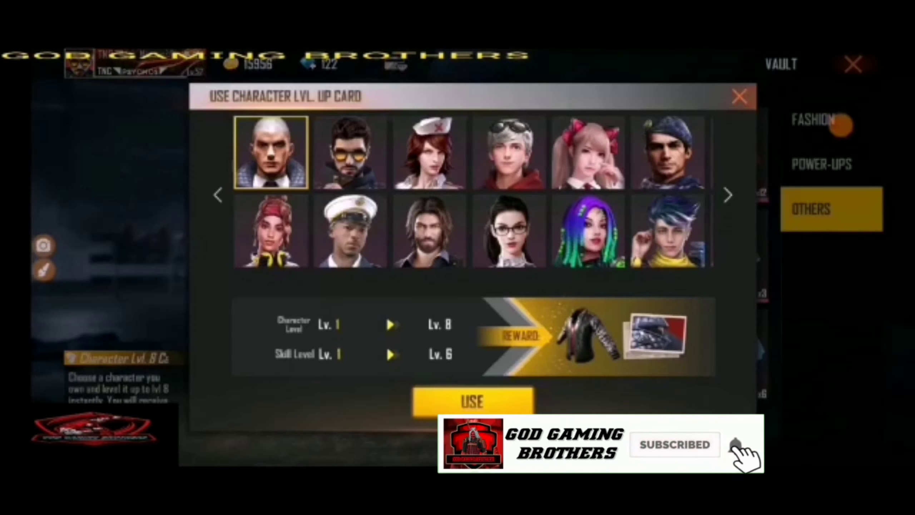
pyautogui.click(348, 158)
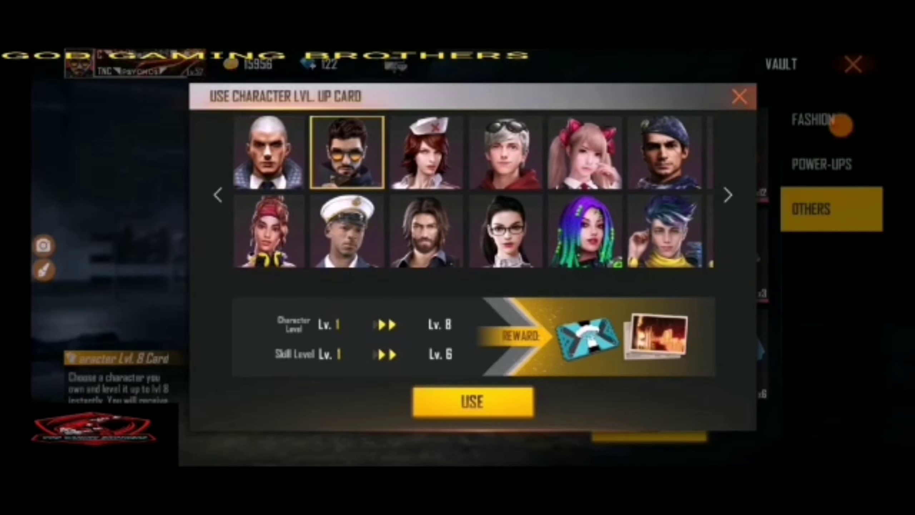